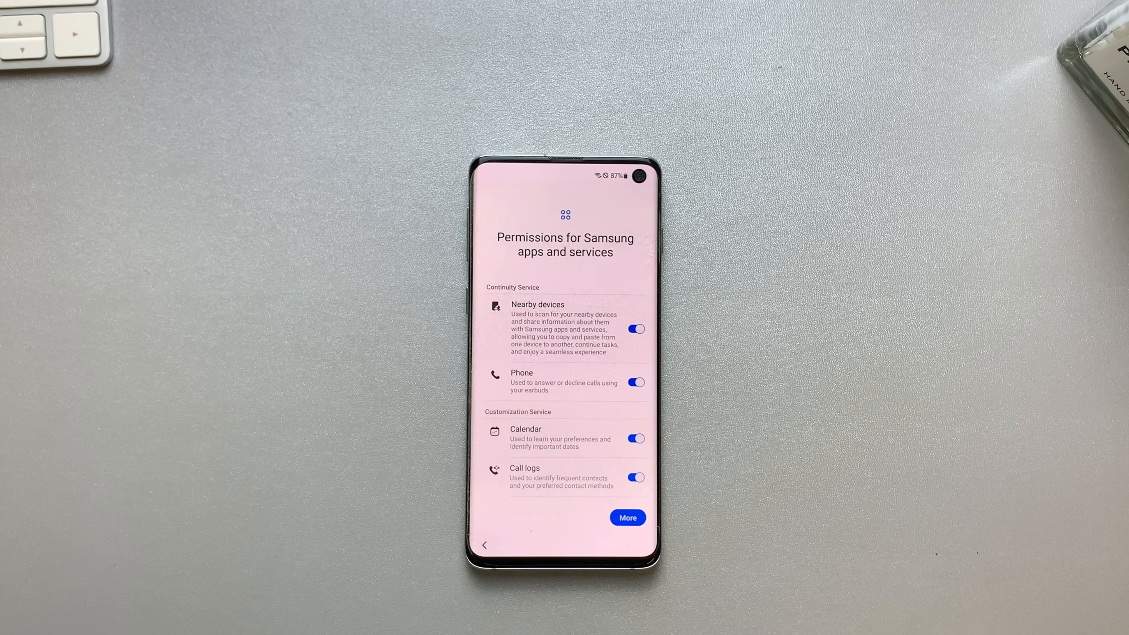
# Accept the Samsung apps and services permissions and continue past the Wi-Fi network step.
pyautogui.scroll(-3)
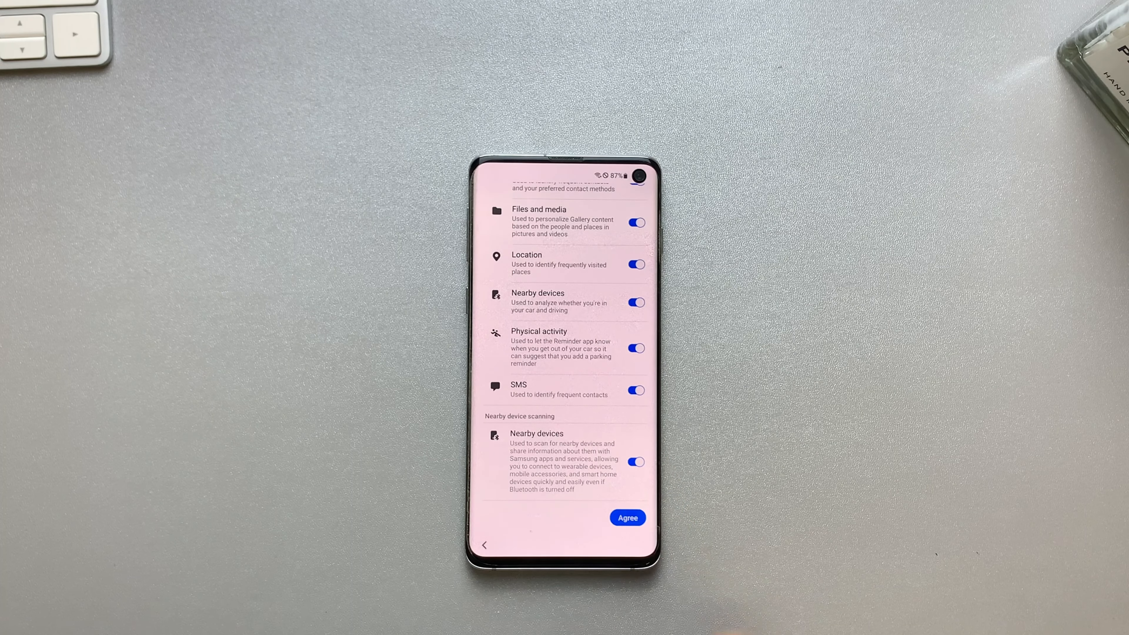
pyautogui.click(628, 517)
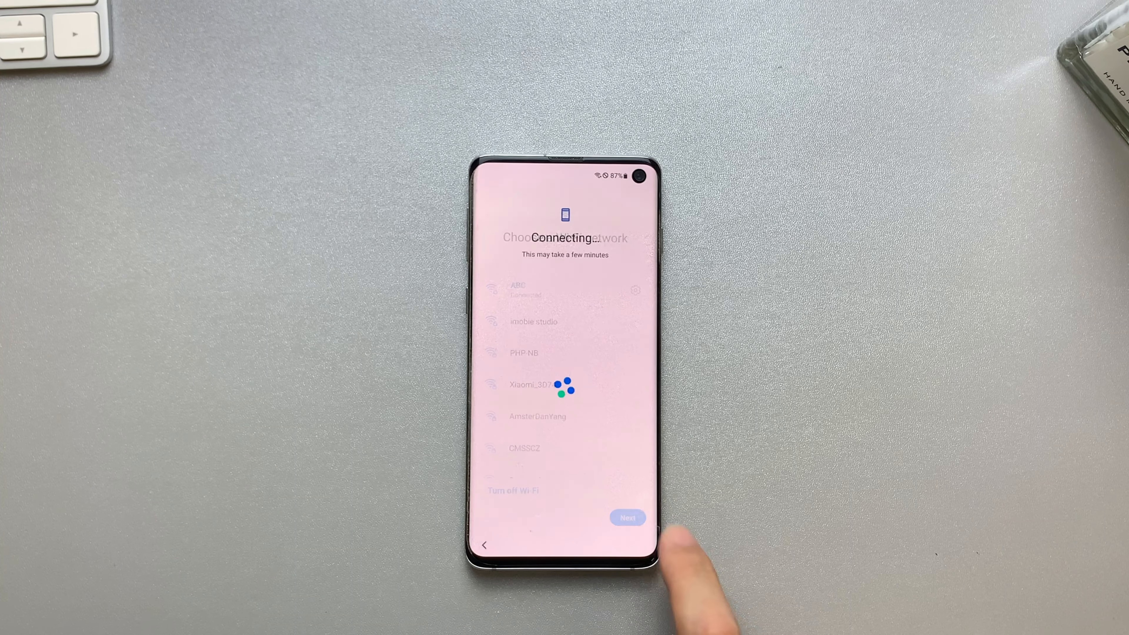
pyautogui.click(628, 518)
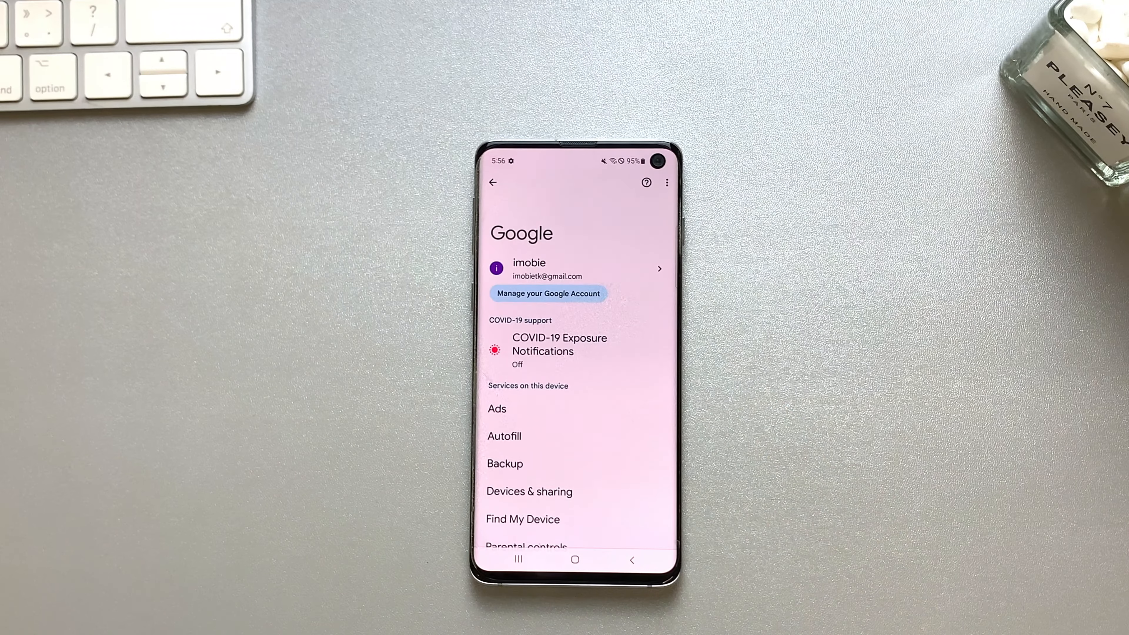
# Hold the side key to bring up the power off, restart and emergency mode menu.
pyautogui.click(548, 293)
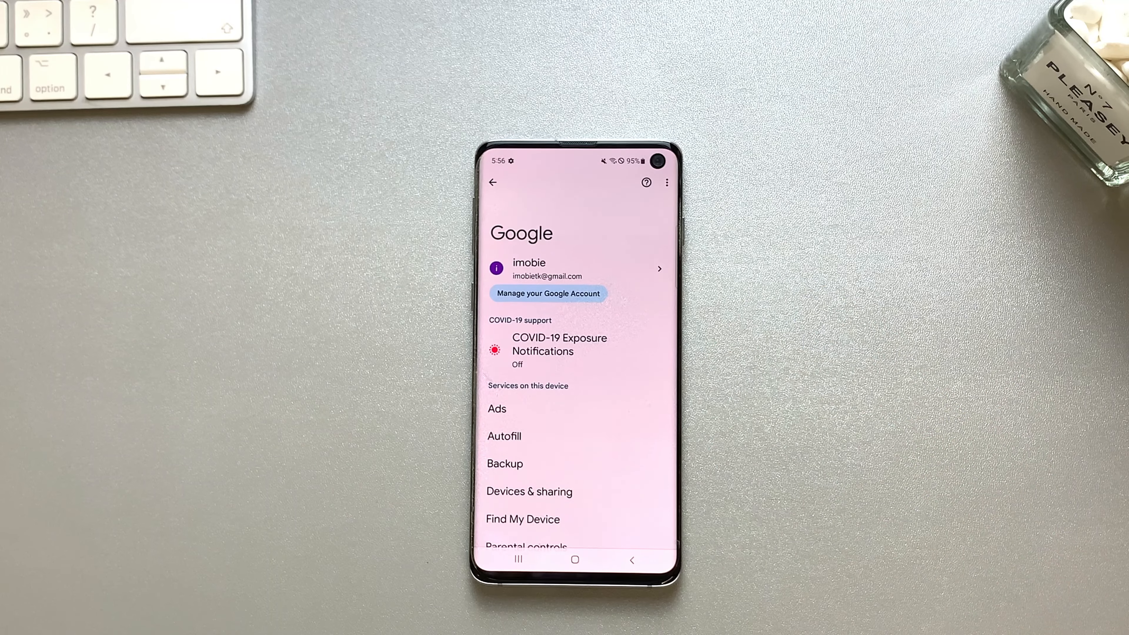
pyautogui.click(548, 293)
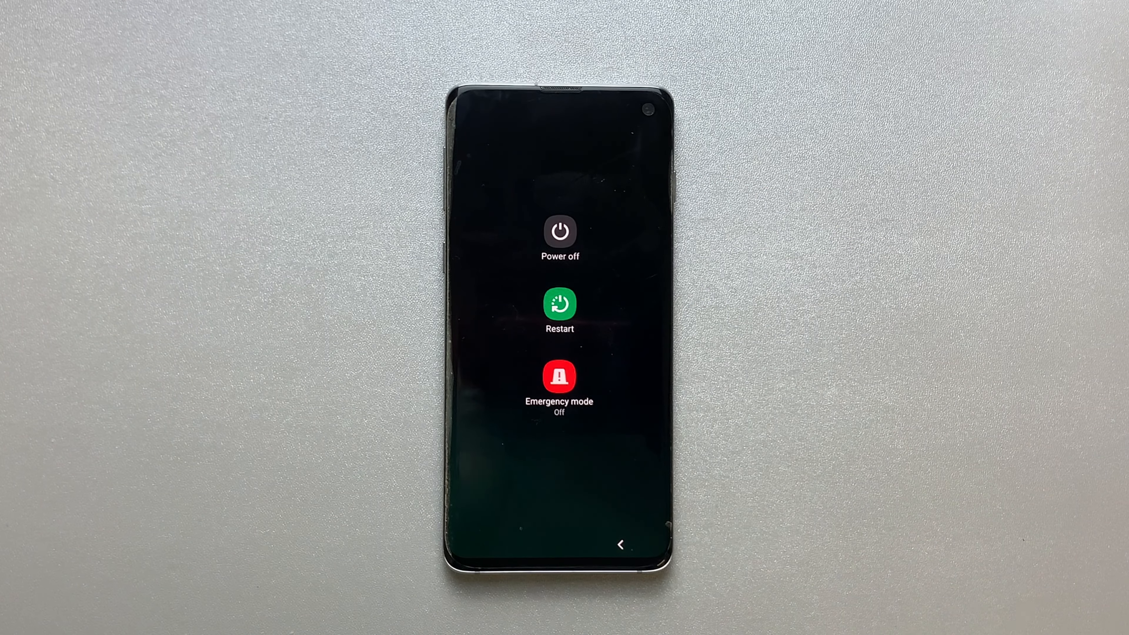
# Choose Power off and confirm to shut the phone down.
pyautogui.click(559, 232)
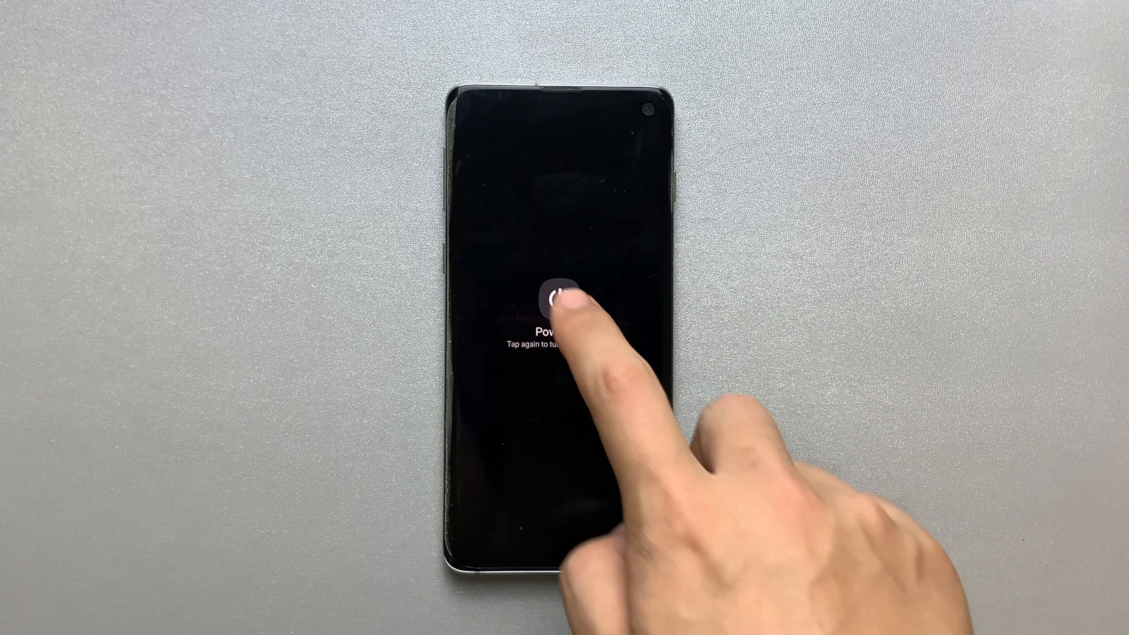
pyautogui.click(558, 302)
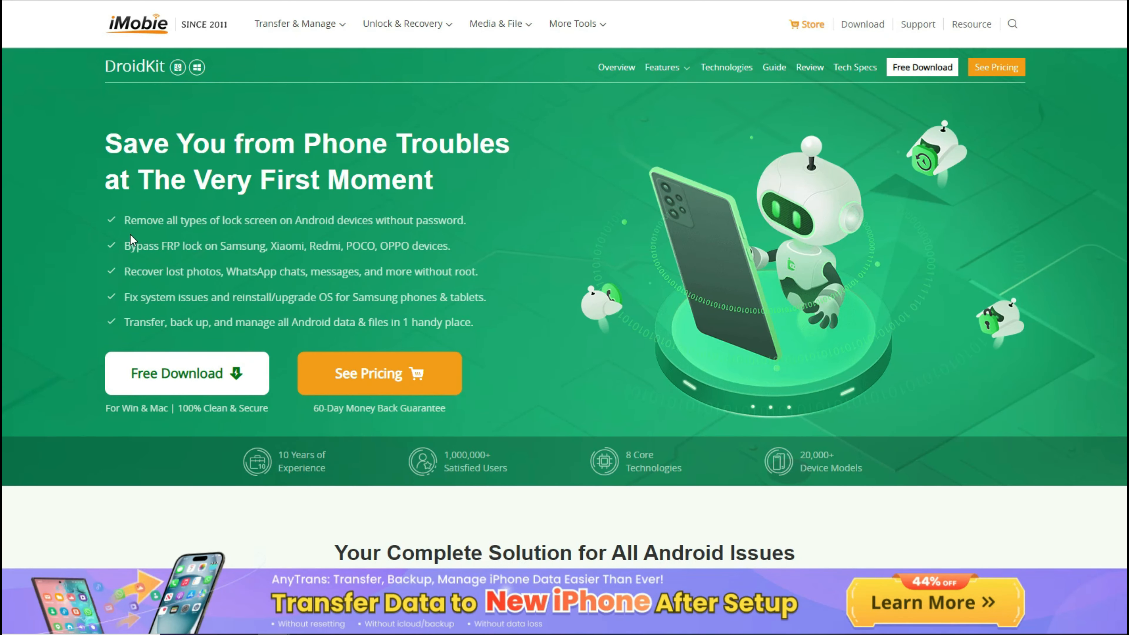
pyautogui.moveTo(477, 231)
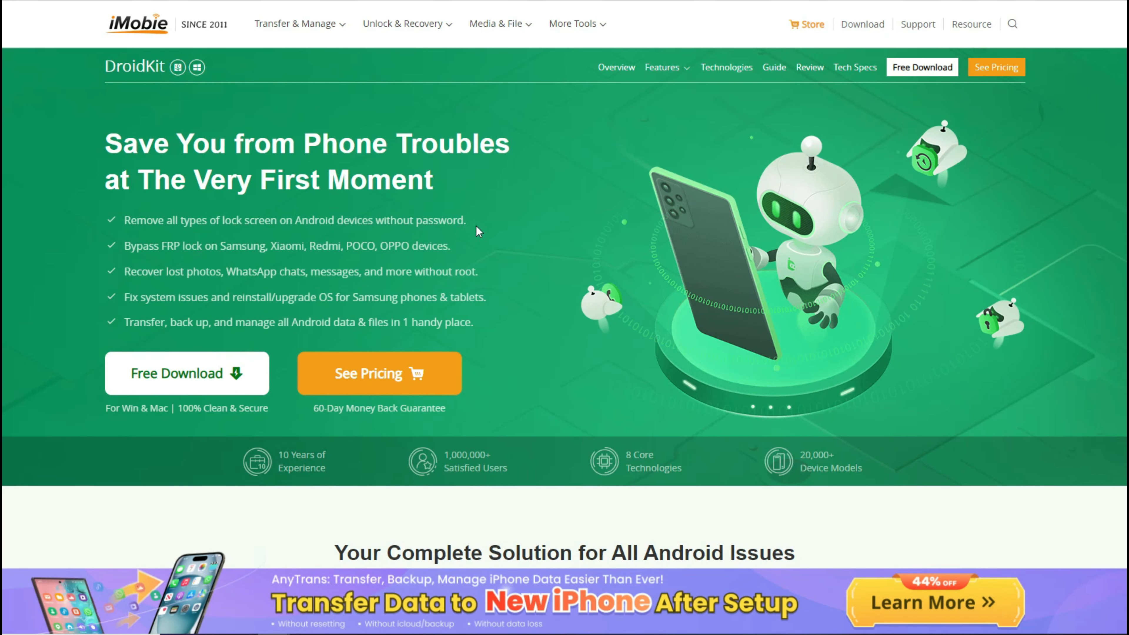
pyautogui.moveTo(305, 263)
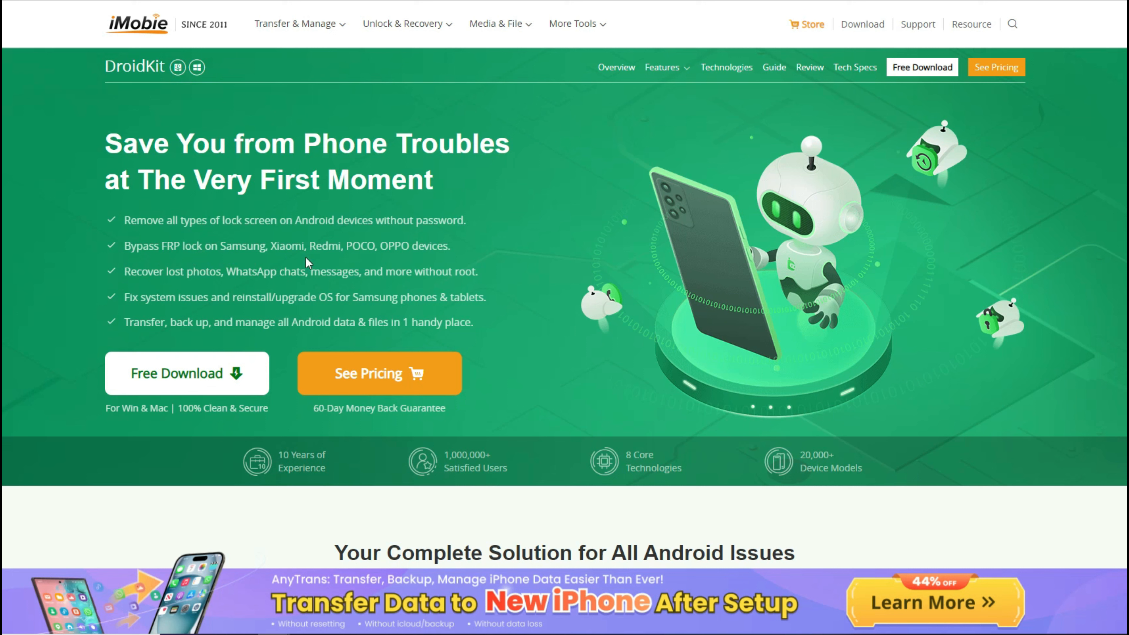
pyautogui.moveTo(269, 277)
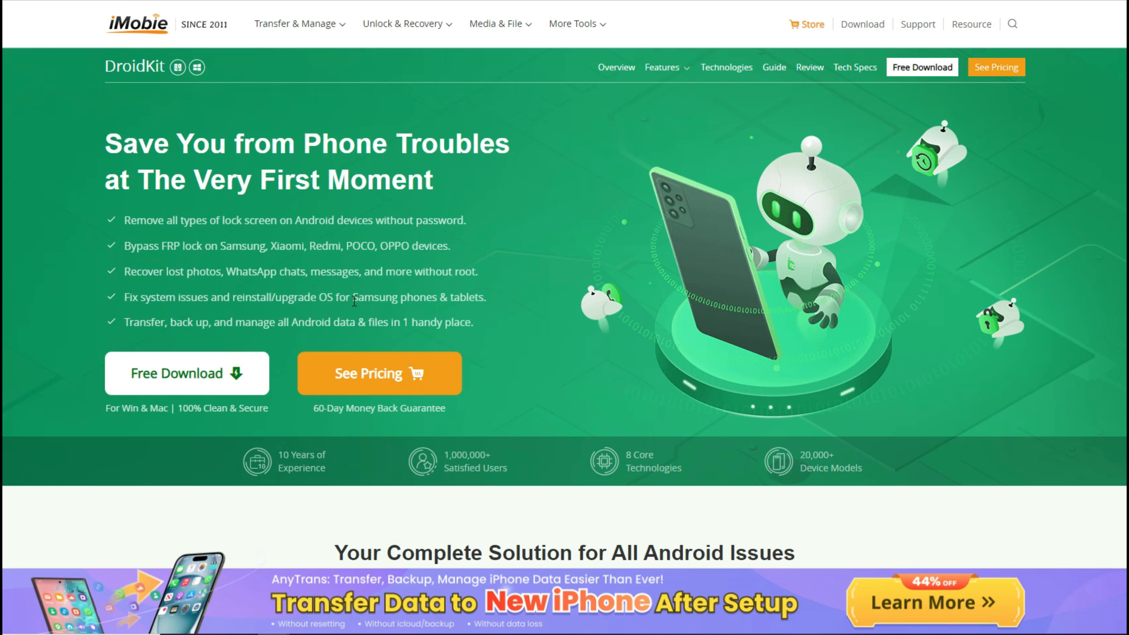
# Scroll the DroidKit page down to the toolkit overview listing Screen Unlocker and FRP Bypass.
pyautogui.scroll(-3)
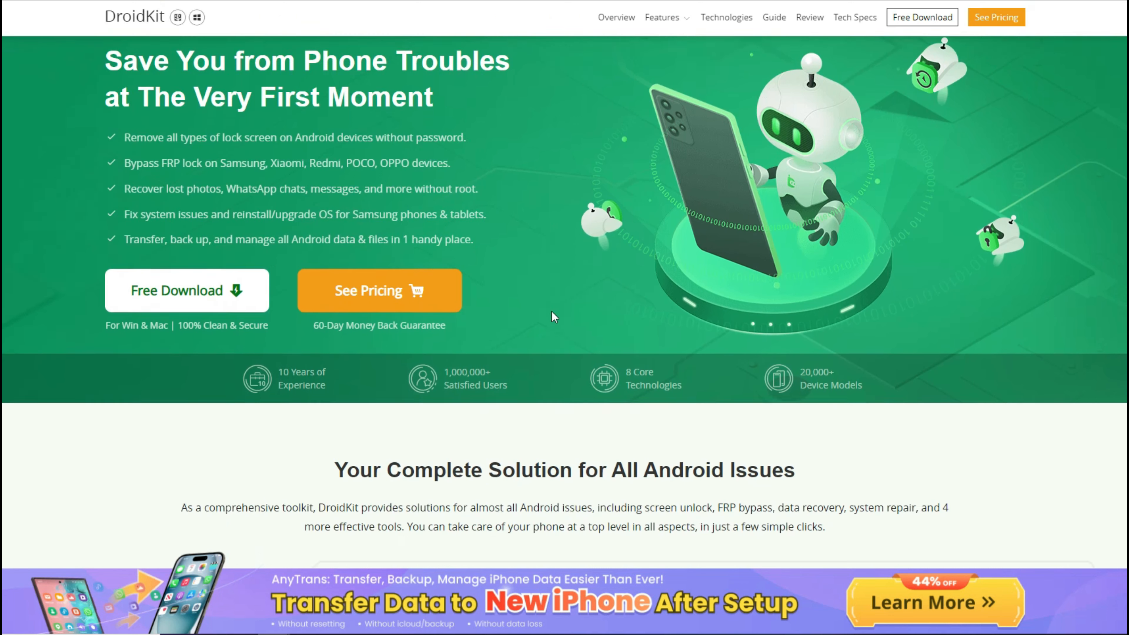
pyautogui.scroll(-3)
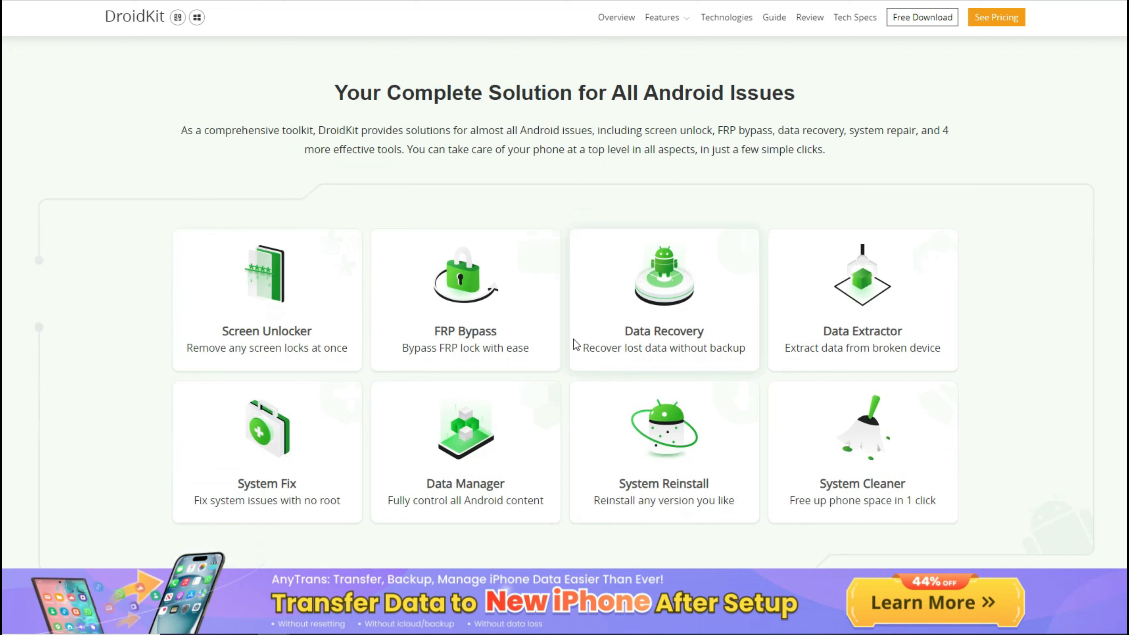
pyautogui.moveTo(773, 345)
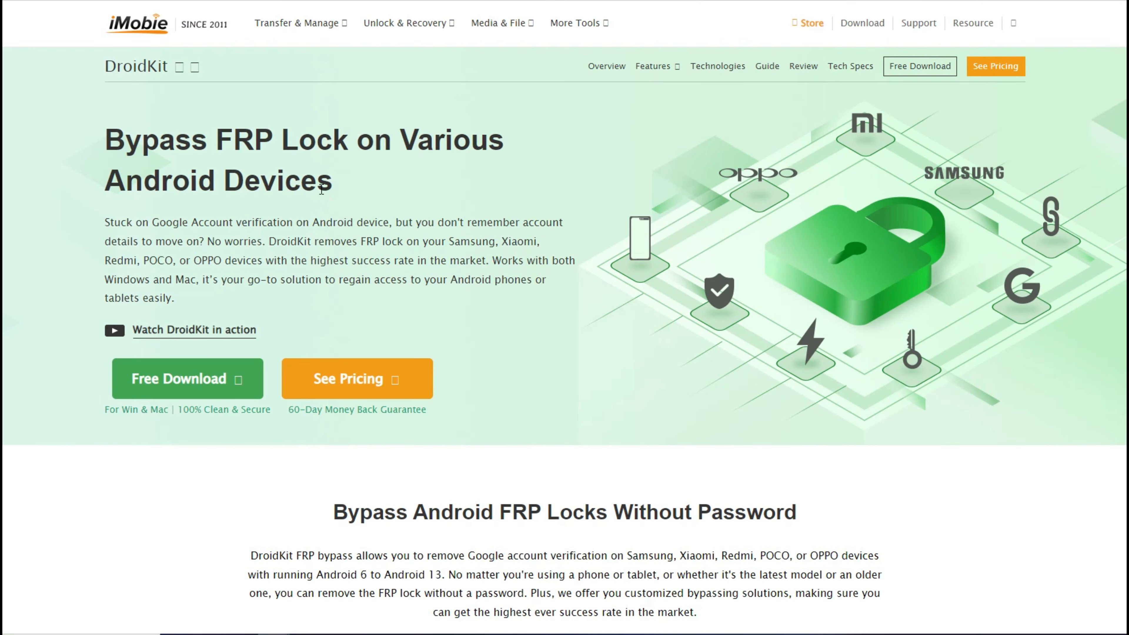
# Scroll through the FRP Bypass page past supported brands and benefits to the download offer.
pyautogui.scroll(-3)
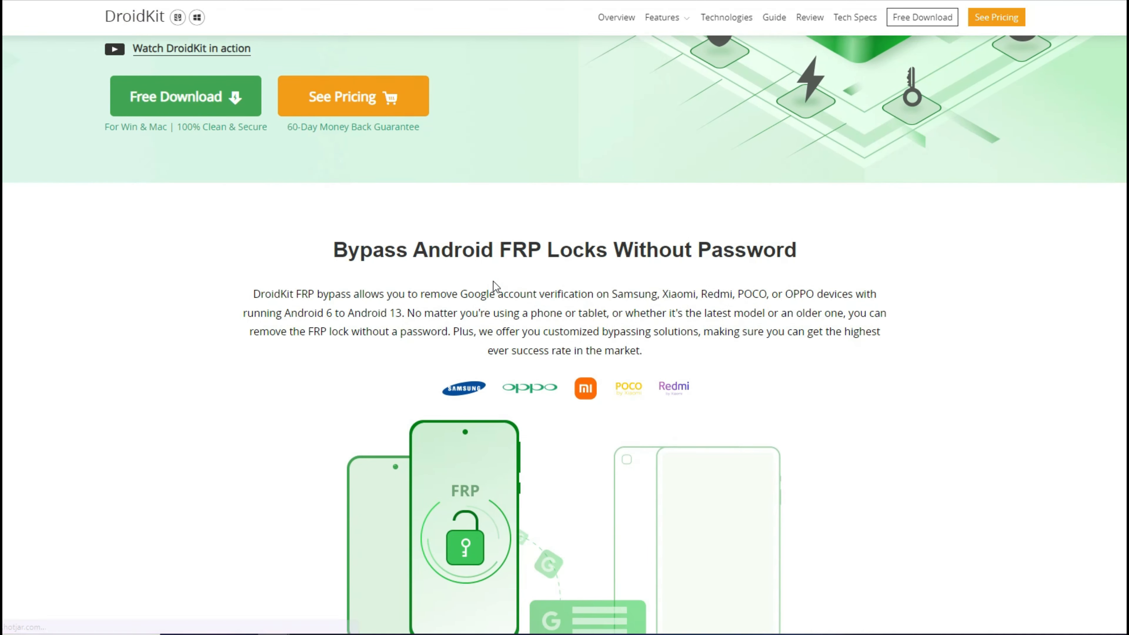
pyautogui.scroll(-3)
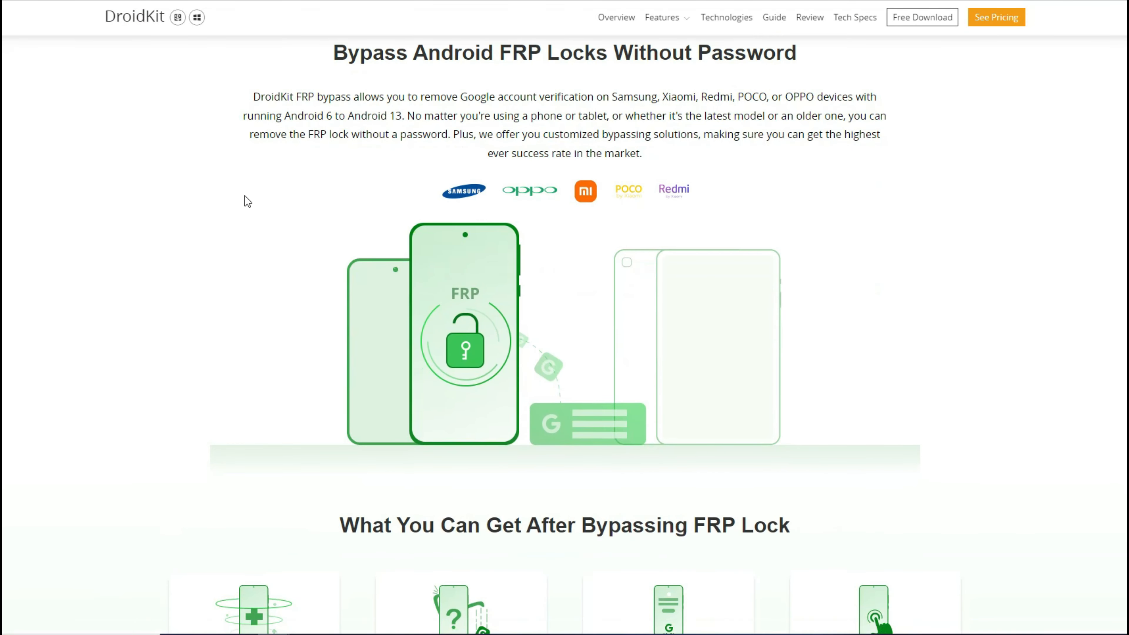
pyautogui.moveTo(387, 177)
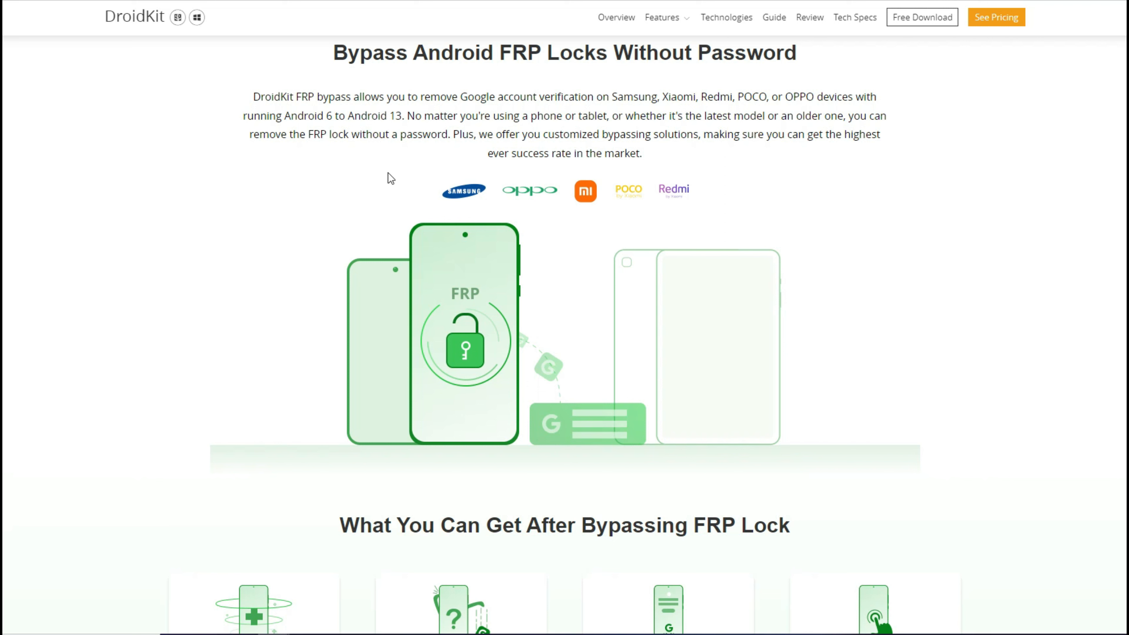
pyautogui.moveTo(542, 196)
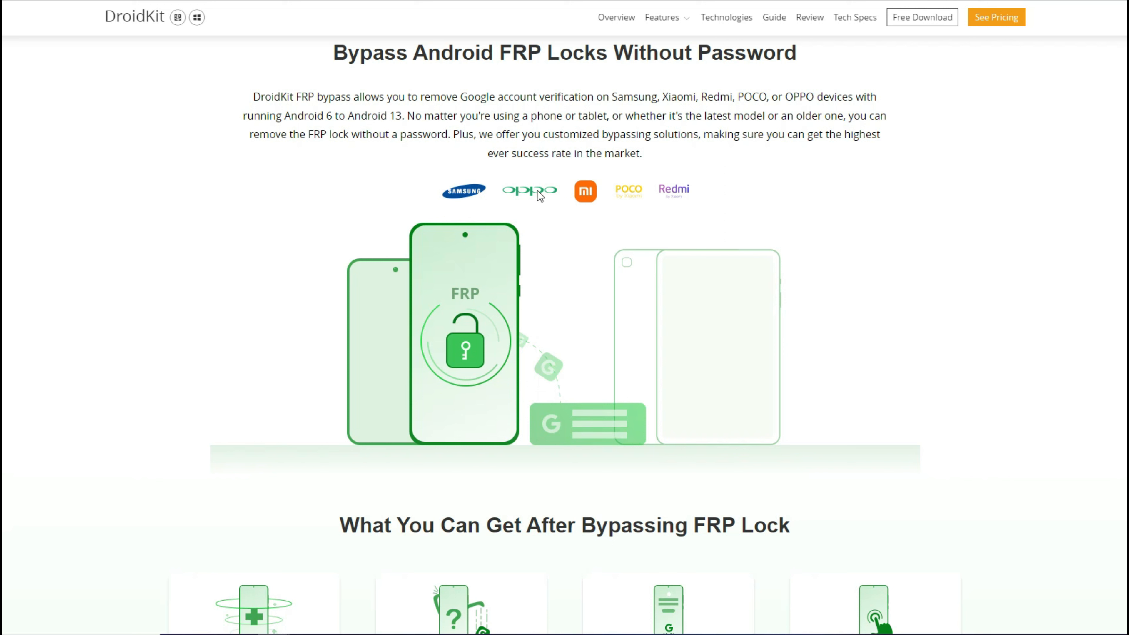
pyautogui.moveTo(821, 260)
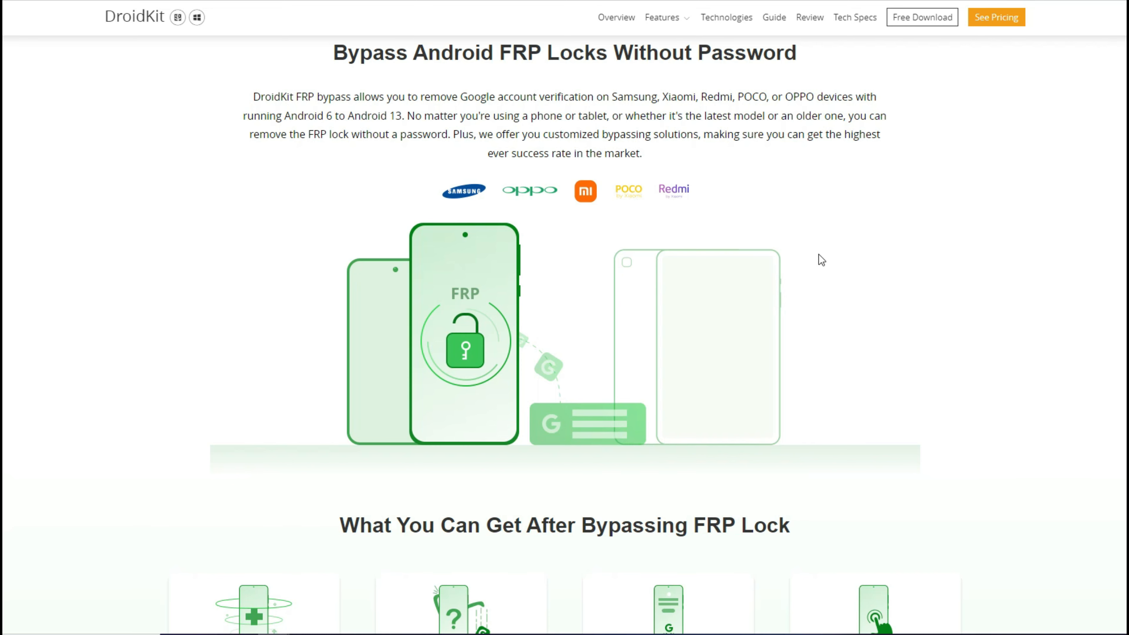
pyautogui.scroll(-3)
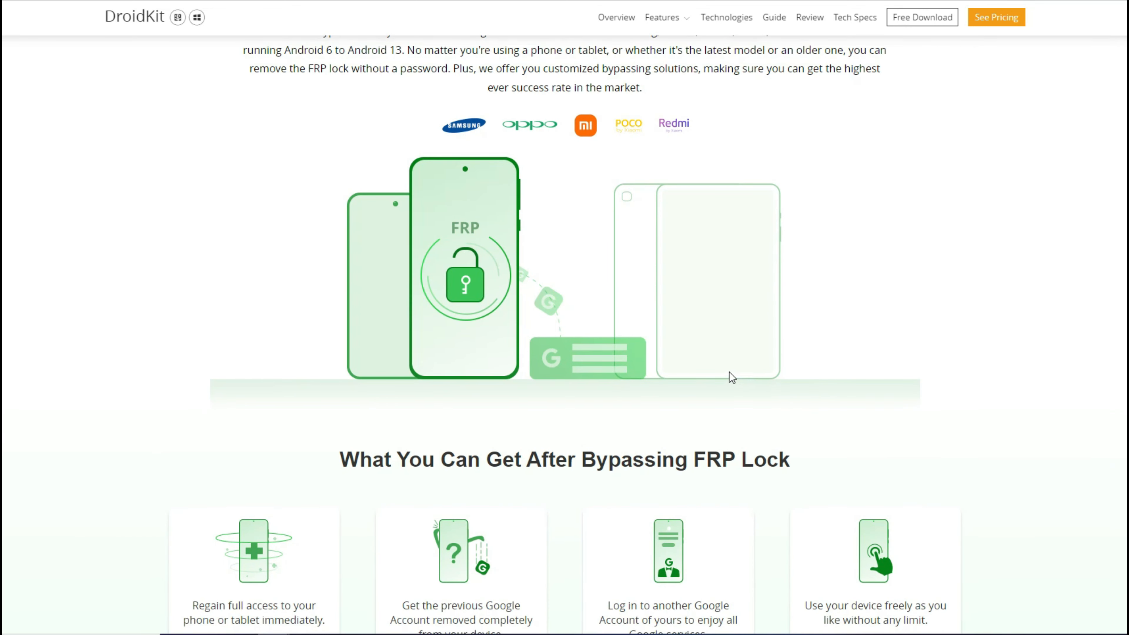
pyautogui.scroll(-3)
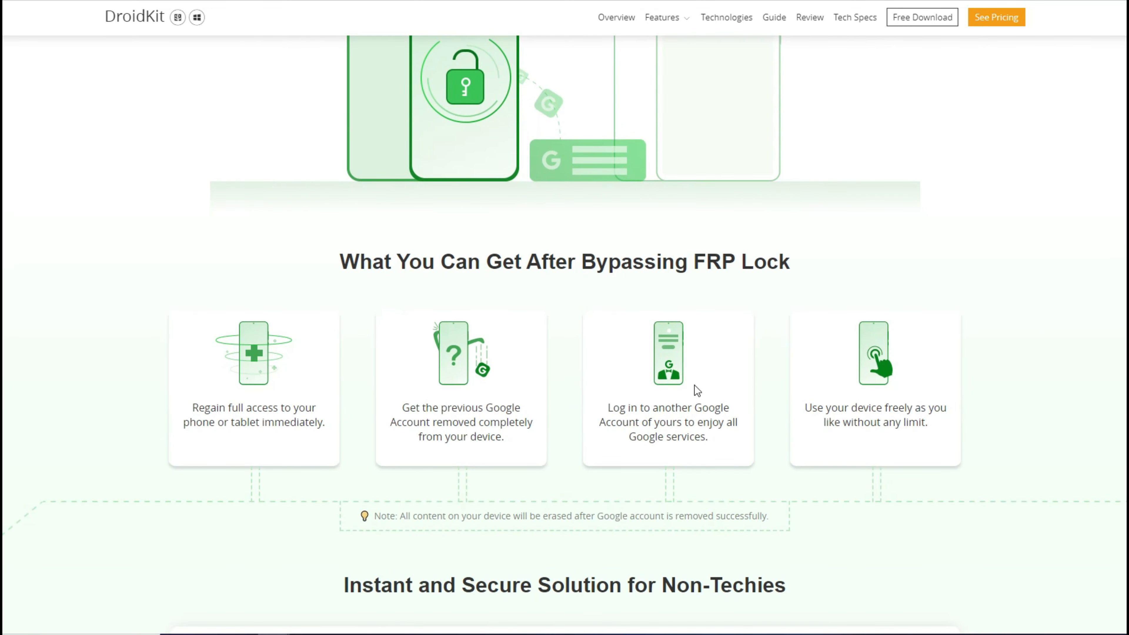
pyautogui.scroll(-3)
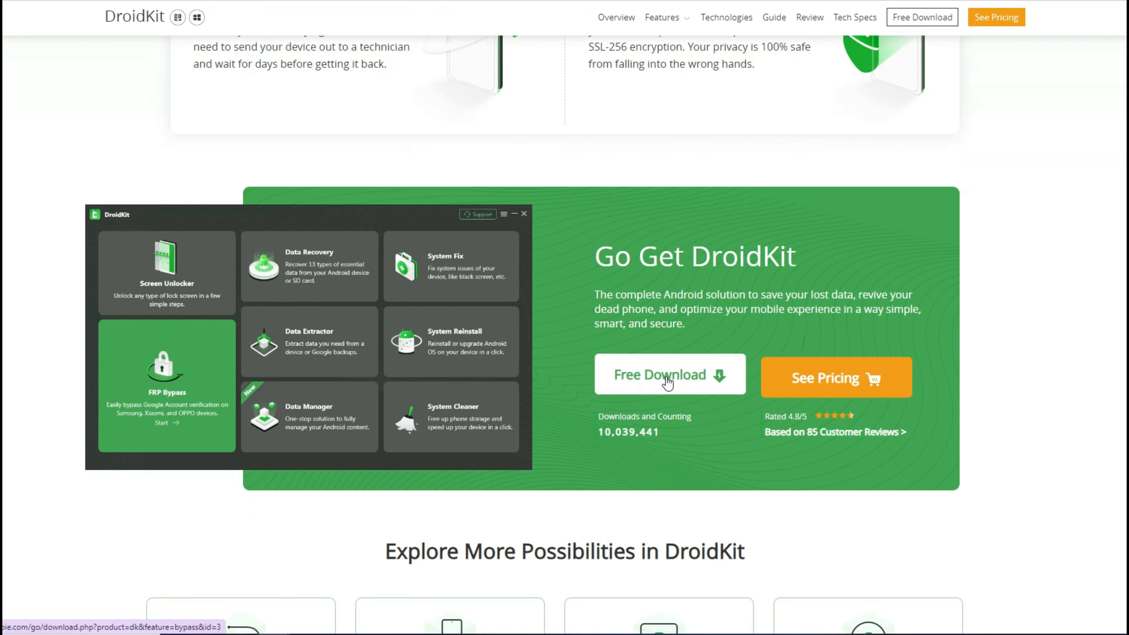
pyautogui.moveTo(671, 392)
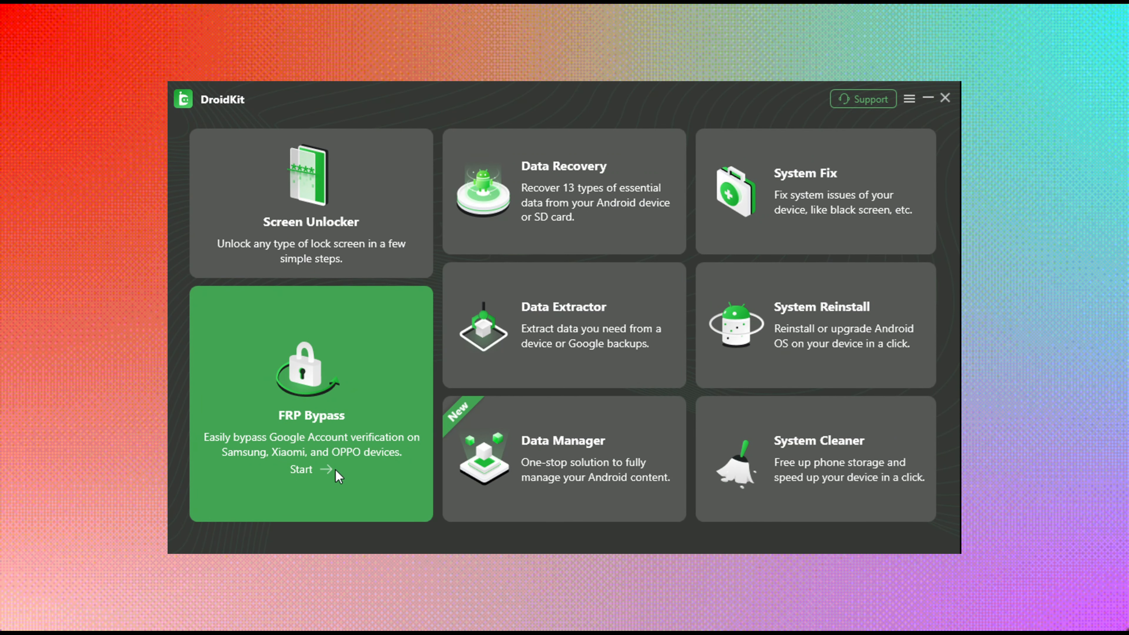
# Start FRP Bypass, begin with the phone connected, proceed after configuration preparation and confirm Android OS 11/12/13.
pyautogui.click(302, 470)
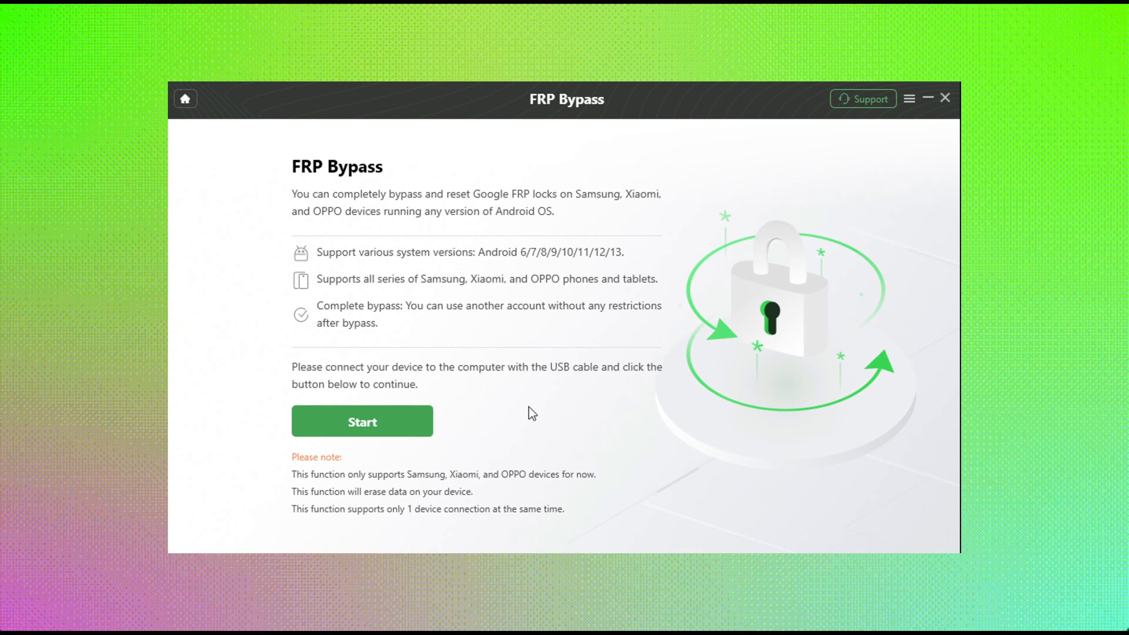
pyautogui.click(363, 421)
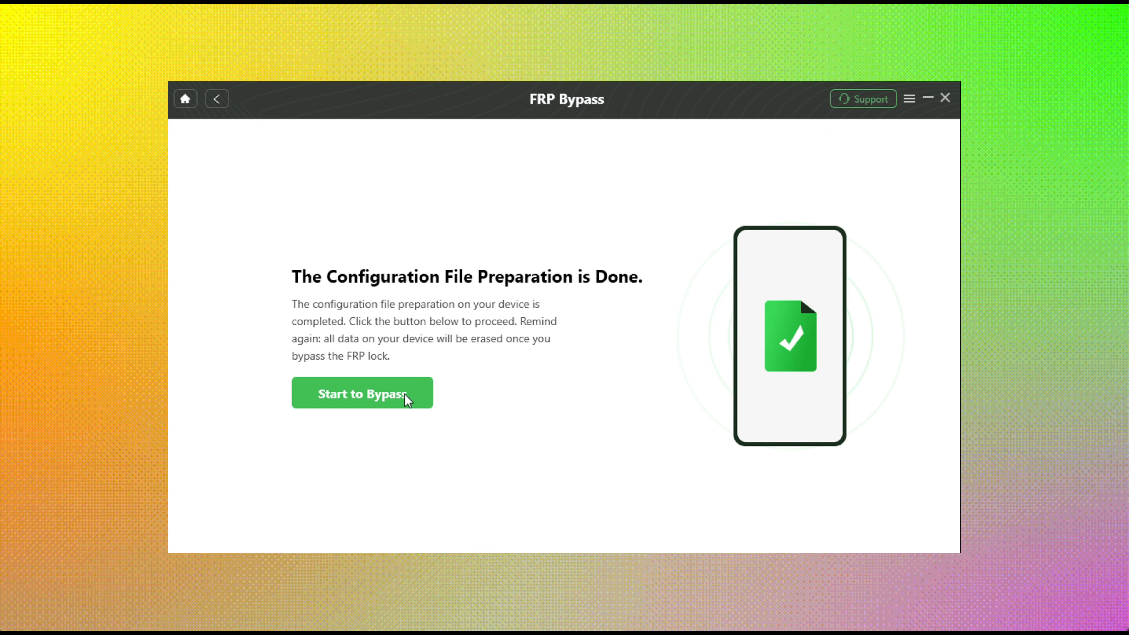
pyautogui.click(363, 394)
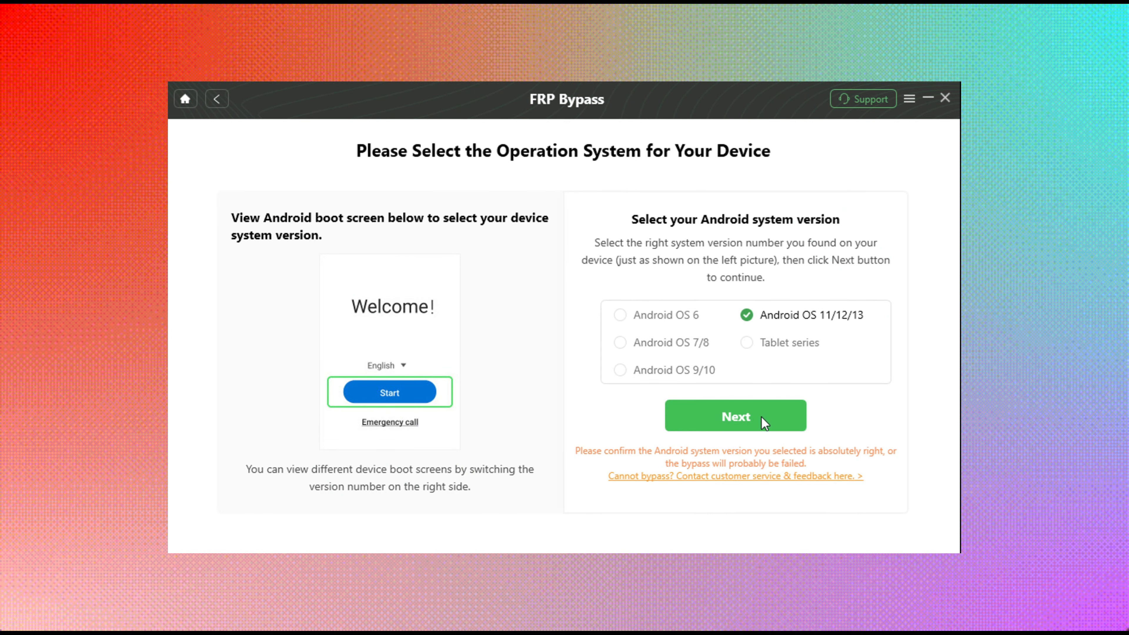
pyautogui.click(735, 416)
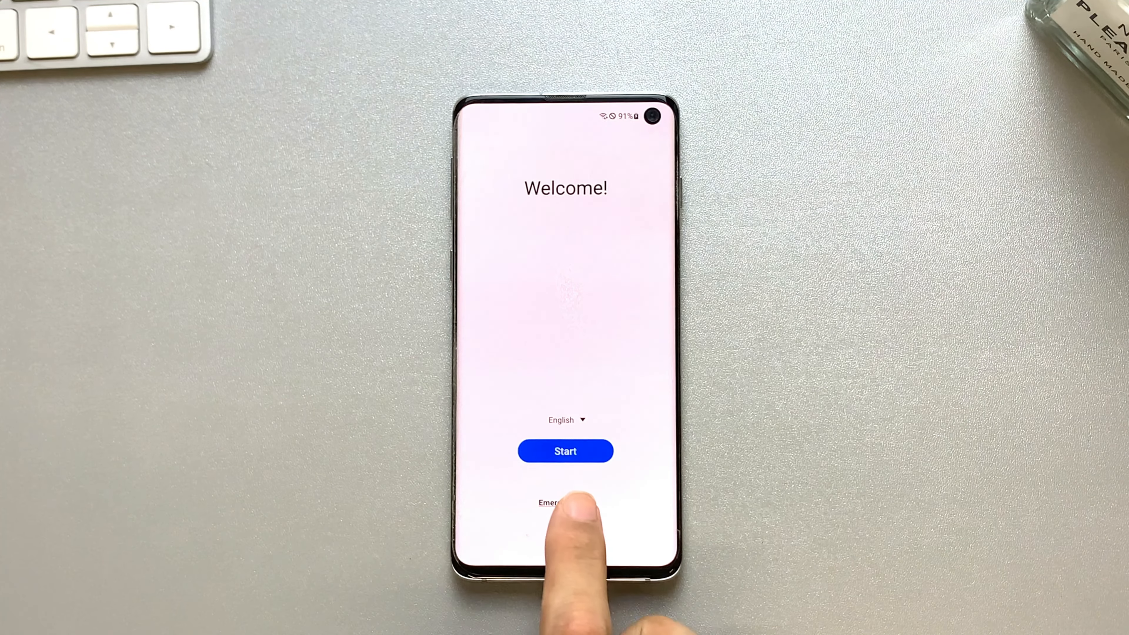
# Dial *#0*# from the emergency dialer to enter factory mode and allow USB debugging.
pyautogui.click(553, 503)
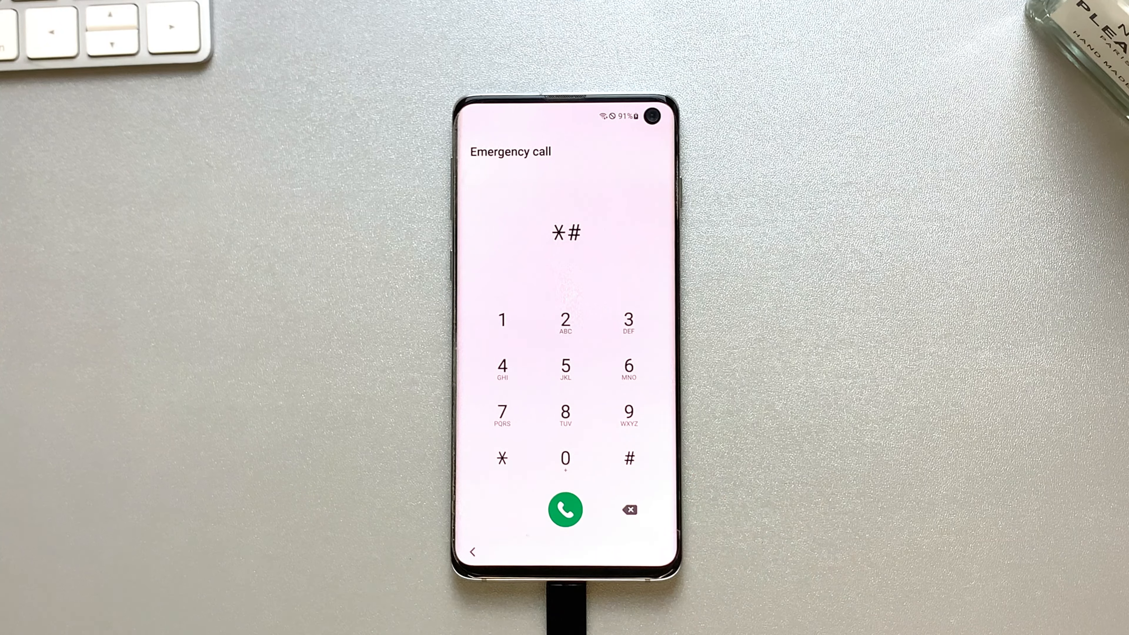
pyautogui.click(565, 458)
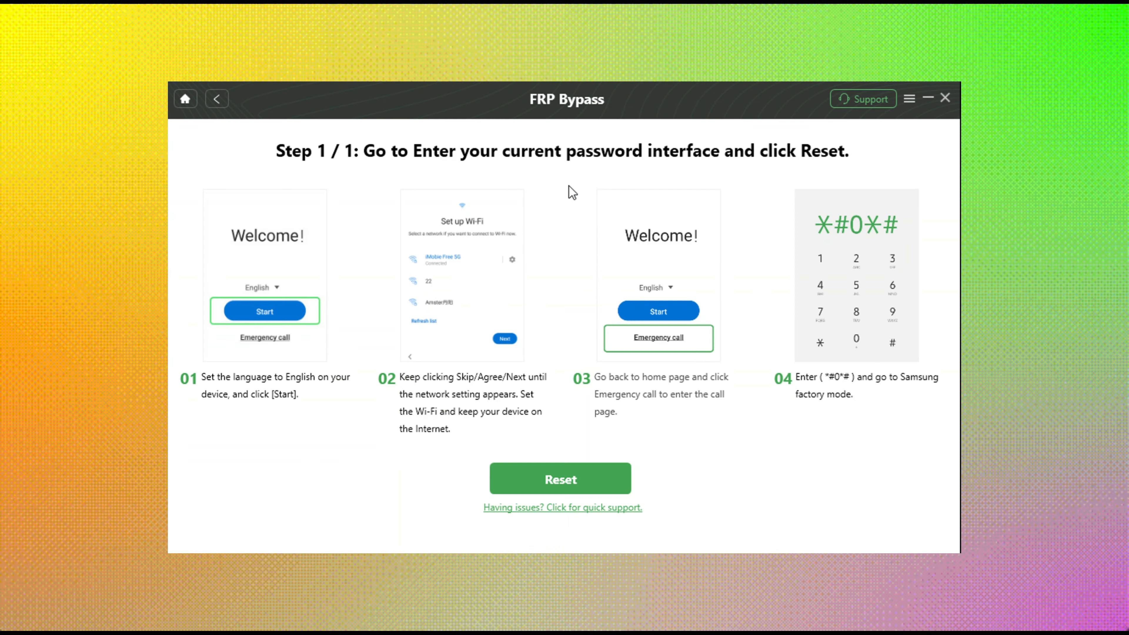
pyautogui.moveTo(652, 186)
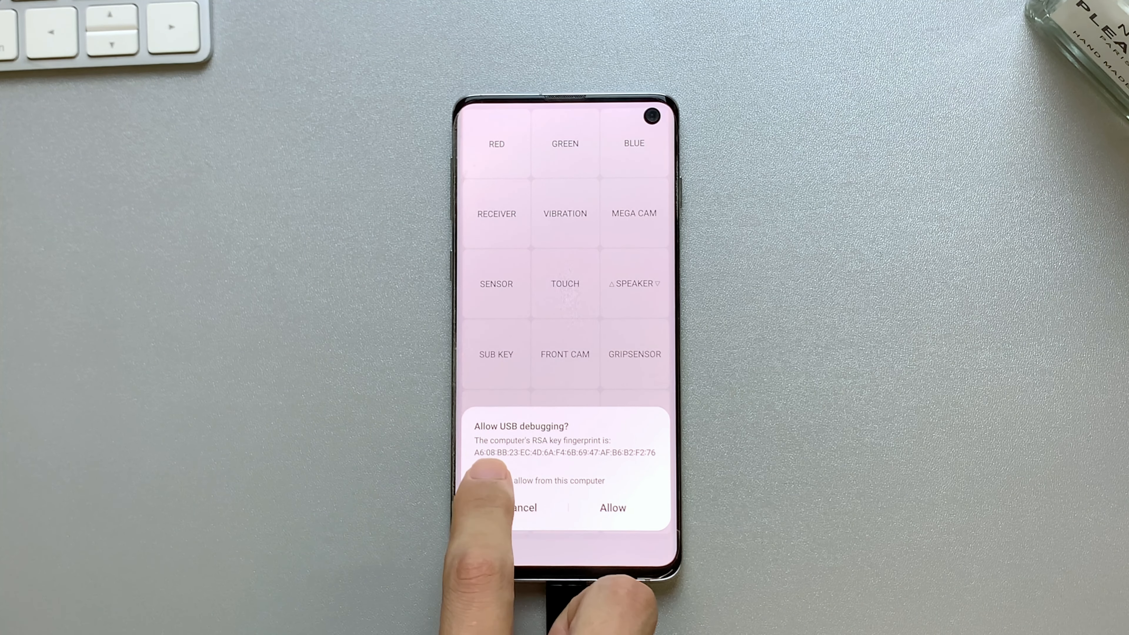
pyautogui.click(612, 508)
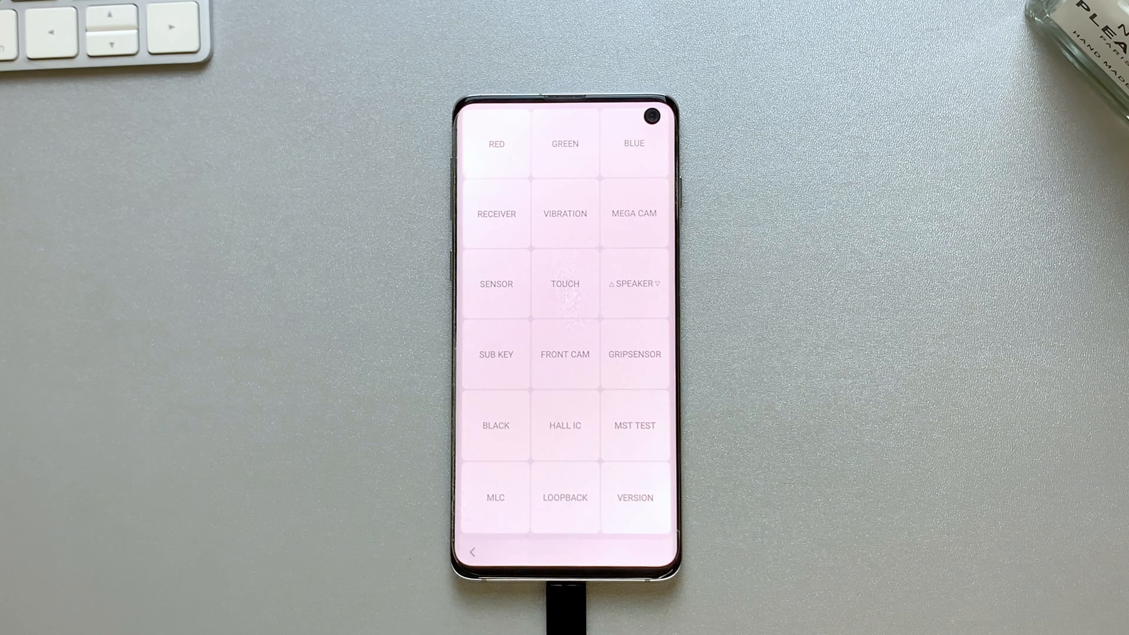